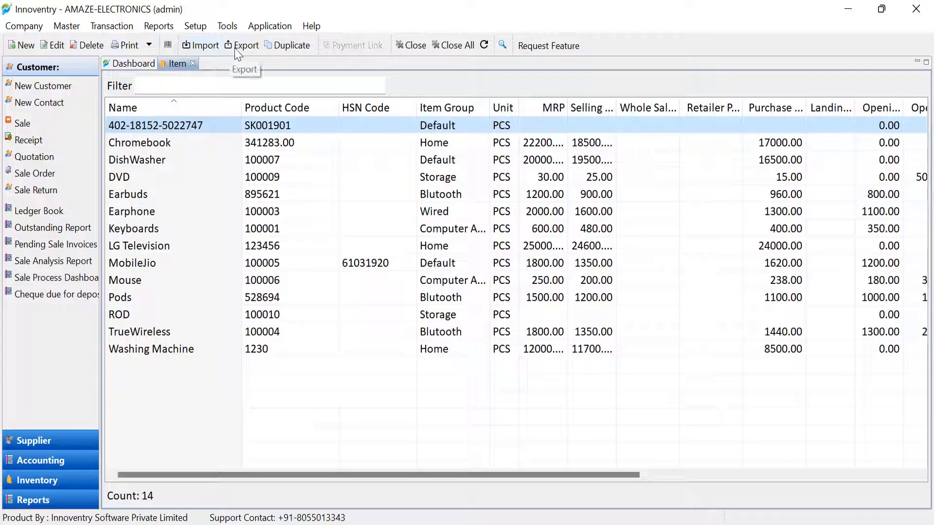
{"action": "mouse_move", "coordinate": [233, 63]}
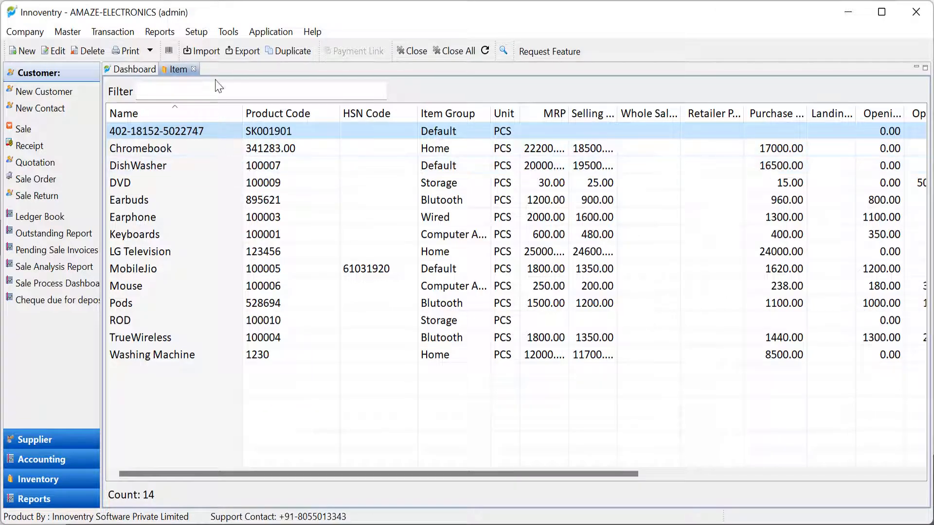
{"action": "mouse_move", "coordinate": [243, 50]}
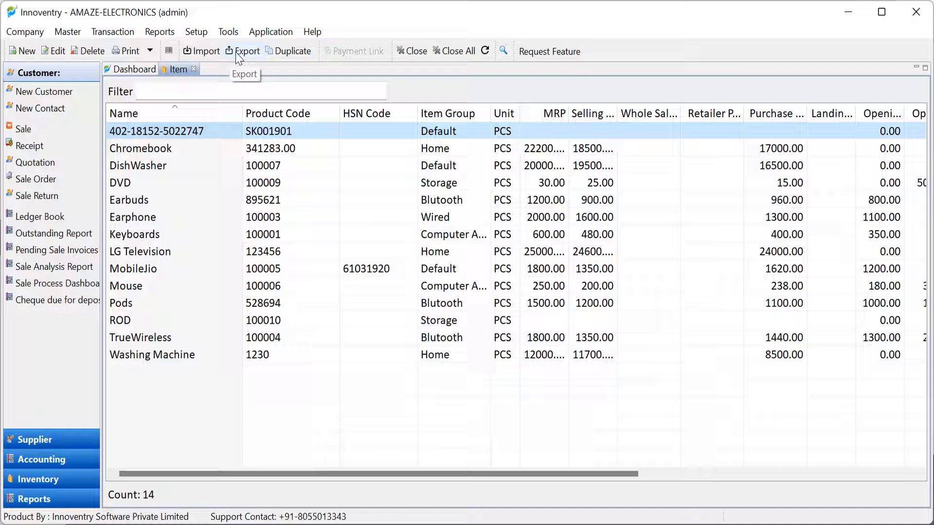
{"action": "mouse_move", "coordinate": [211, 57]}
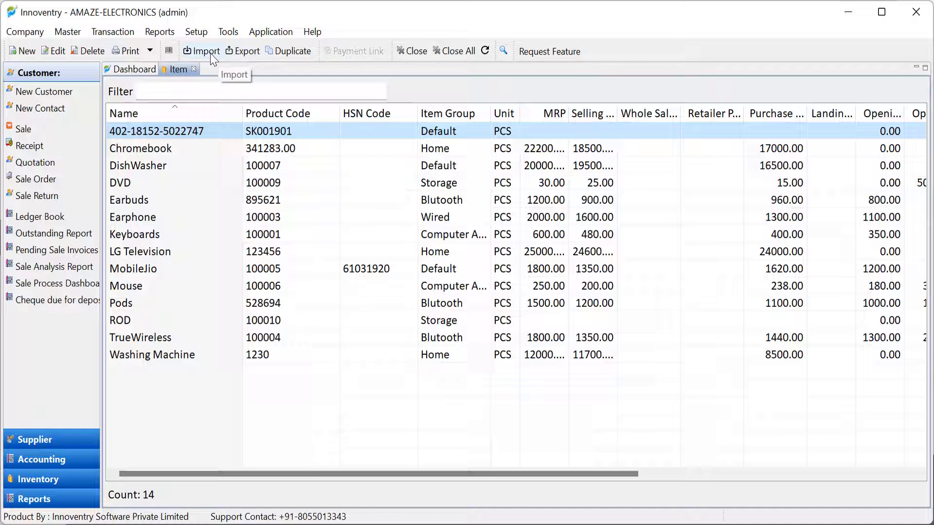
Start Export Item To Excel from the Tools Import/Export list.
{"action": "left_click", "coordinate": [228, 31]}
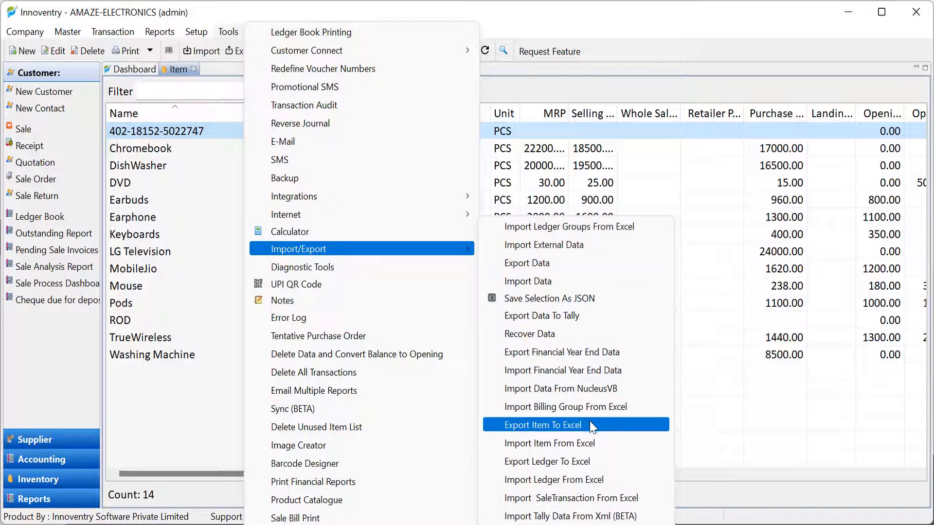
{"action": "left_click", "coordinate": [542, 425]}
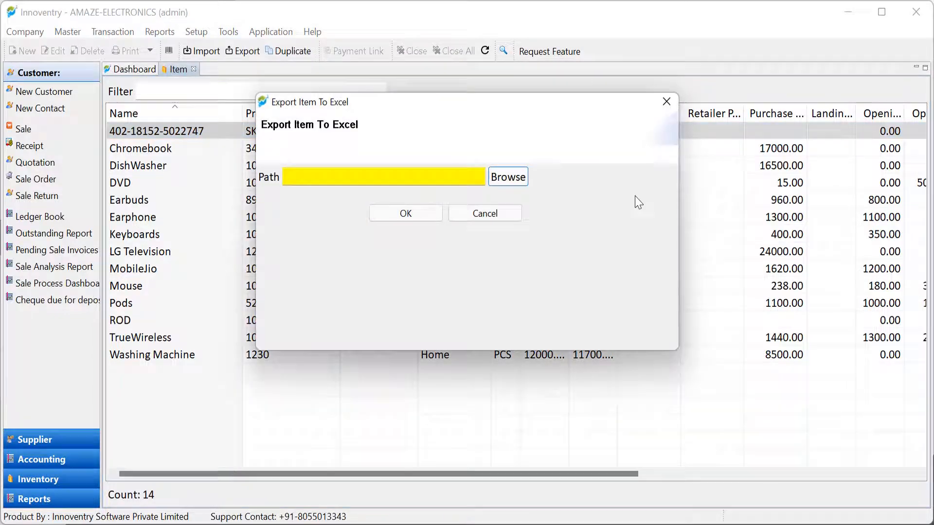
{"action": "mouse_move", "coordinate": [436, 285]}
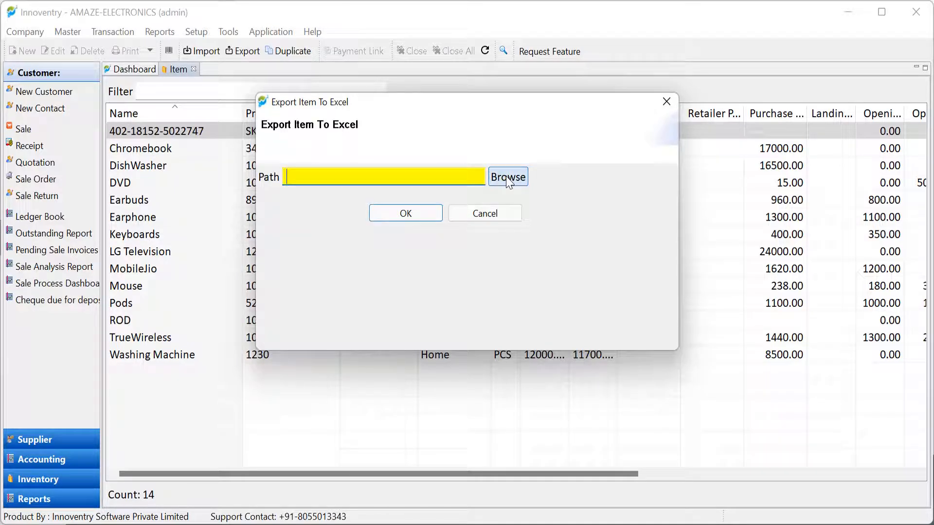
Export the items as ItemListAmazeElectronics.xlsx into the Innoventry Documents folder.
{"action": "left_click", "coordinate": [507, 177]}
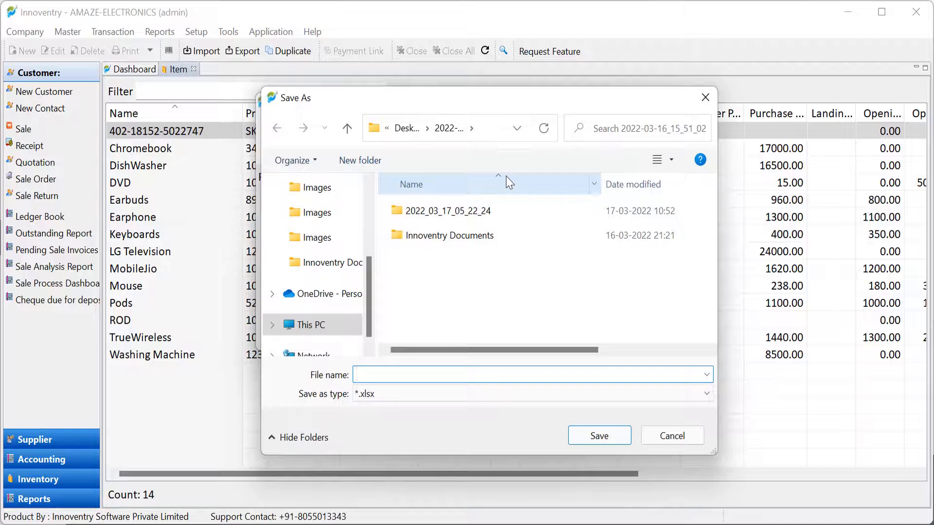
{"action": "double_click", "coordinate": [450, 235]}
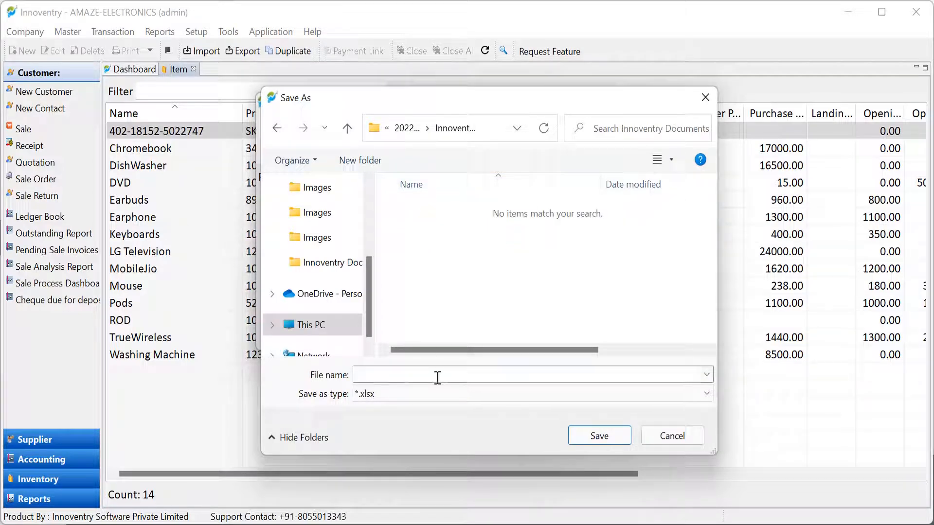
{"action": "type", "text": "ItemList"}
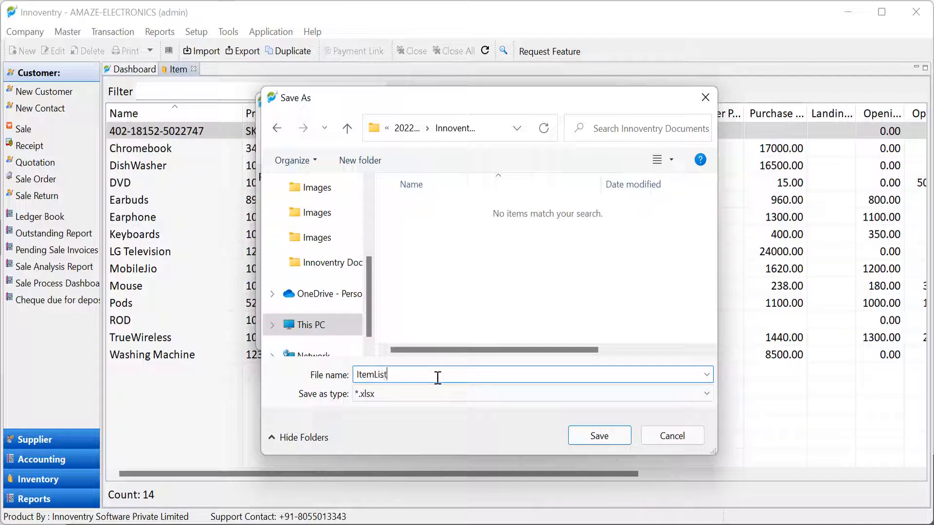
{"action": "type", "text": "AmazeElectronics"}
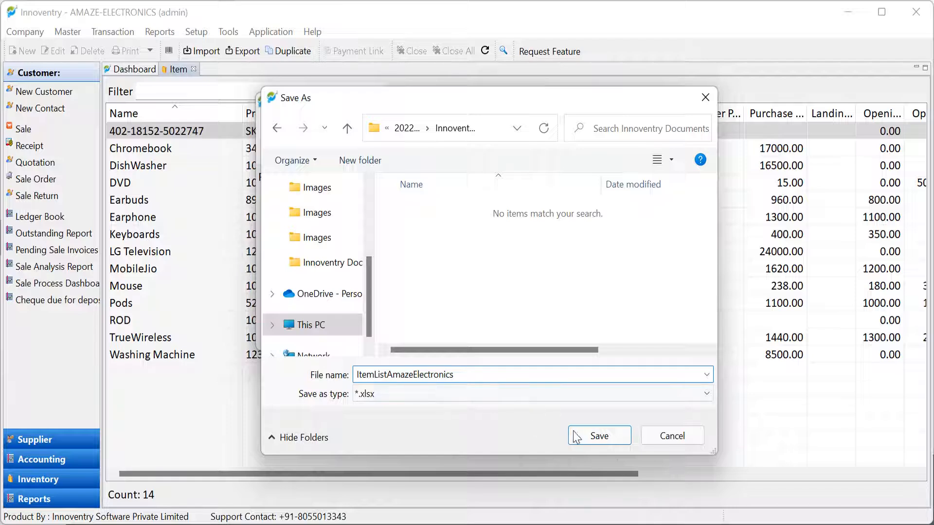
{"action": "left_click", "coordinate": [598, 436]}
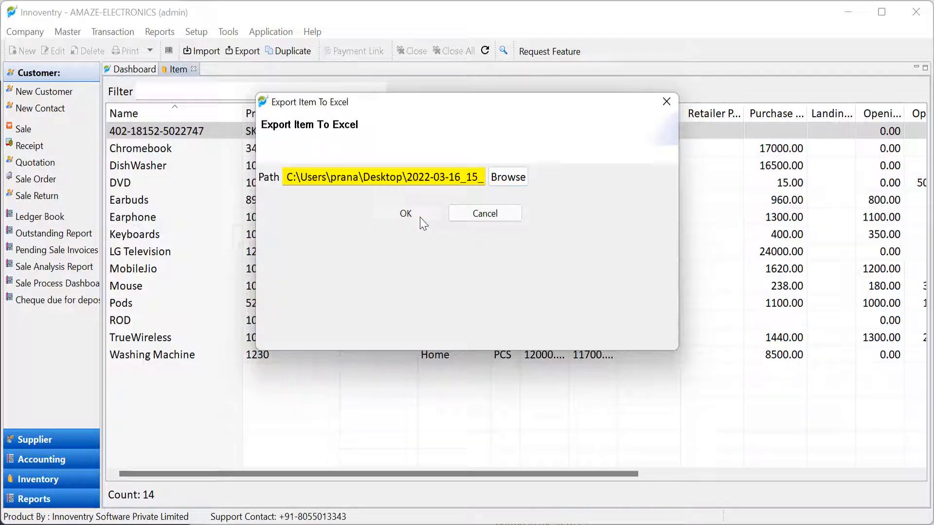
{"action": "left_click", "coordinate": [404, 213]}
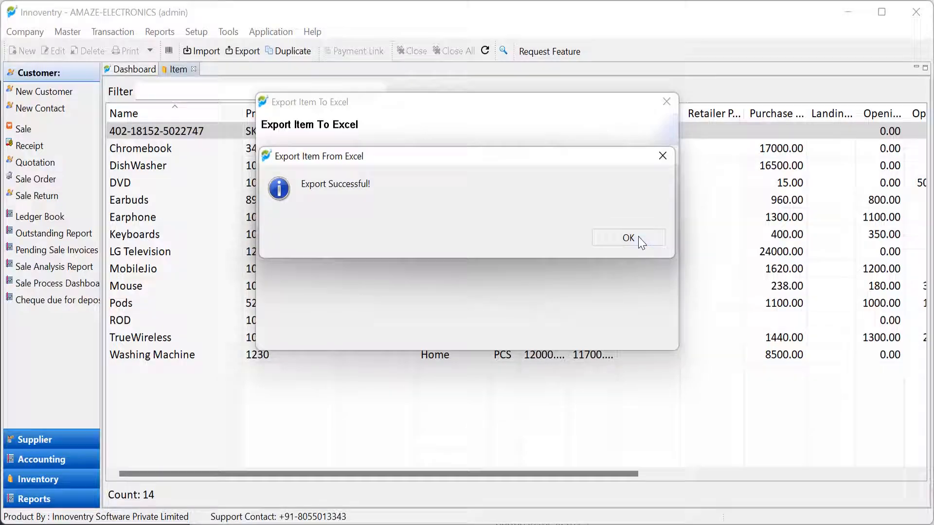
Dismiss the Export Successful message and open ItemListAmazeElectronics from File Explorer.
{"action": "left_click", "coordinate": [627, 238]}
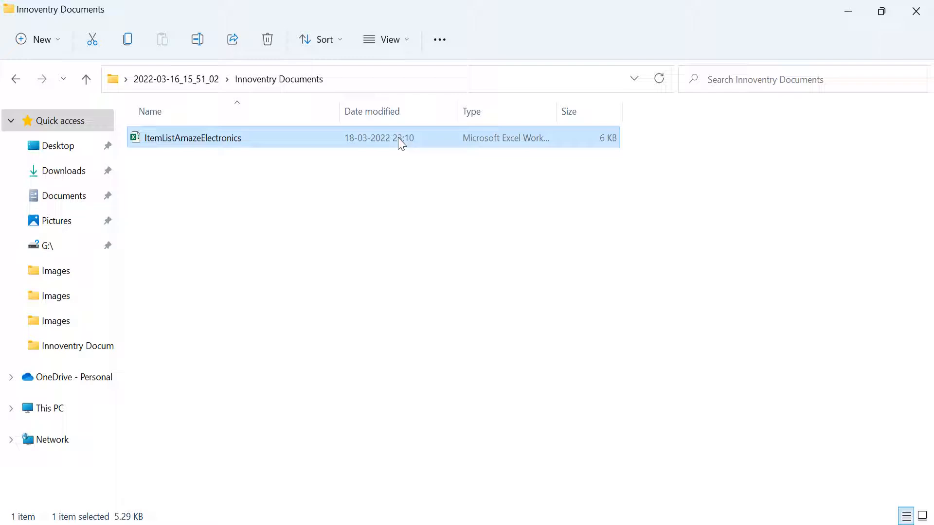
{"action": "double_click", "coordinate": [192, 137]}
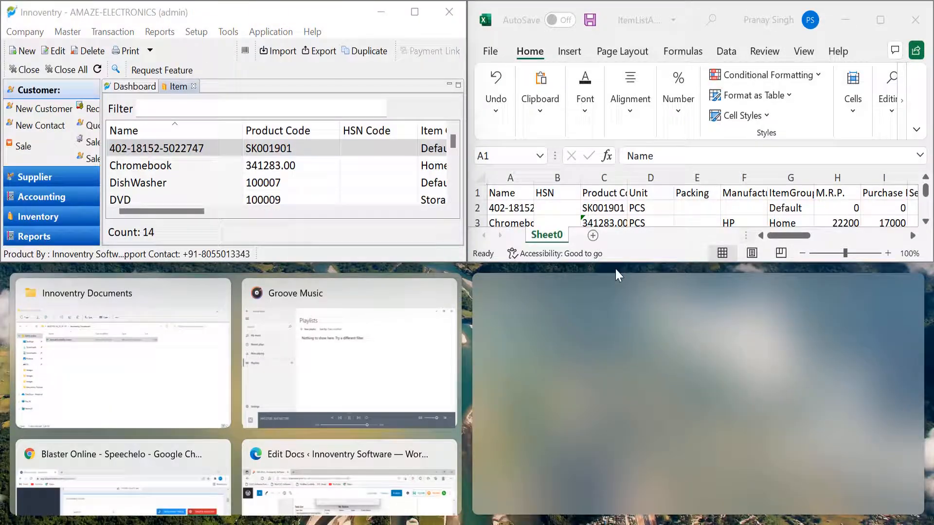
{"action": "mouse_move", "coordinate": [620, 264]}
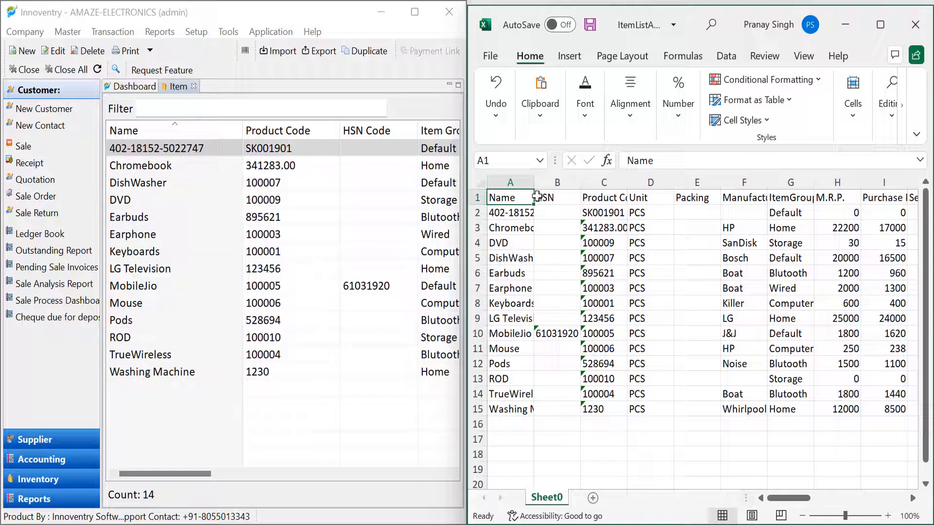
Widen column A so the full item names are readable.
{"action": "left_click_drag", "start_coordinate": [536, 182], "coordinate": [566, 182]}
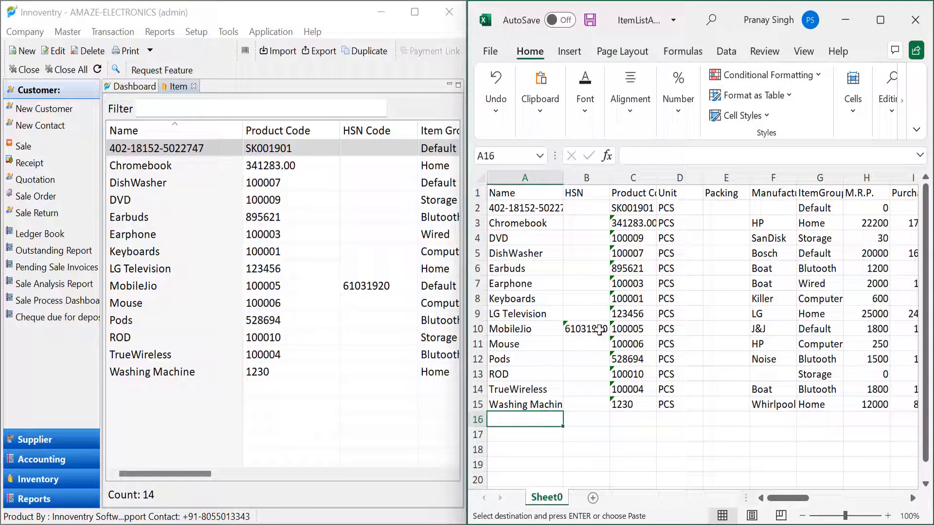
Add an I Pad row (100786, PCS, Apple, Home, 75000) in row 16, replacing the Chromebook row.
{"action": "left_click", "coordinate": [525, 405]}
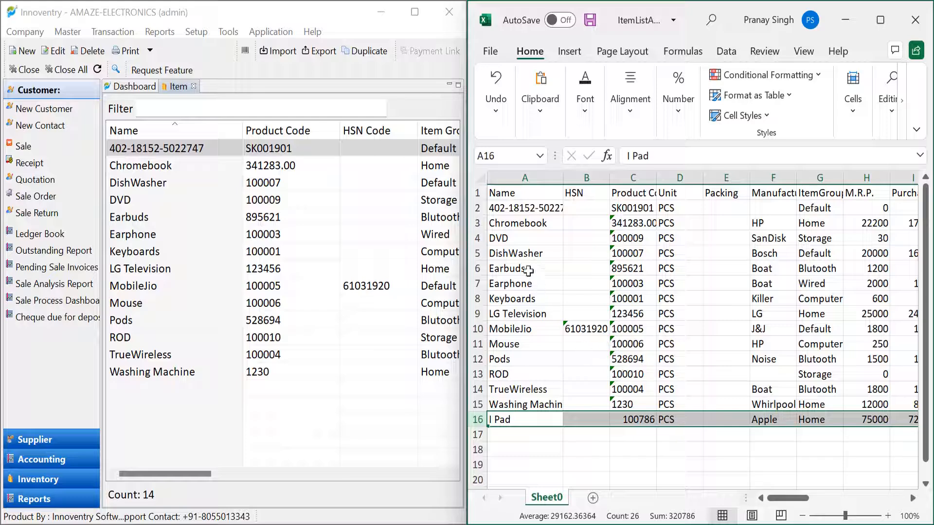
{"action": "mouse_move", "coordinate": [522, 196]}
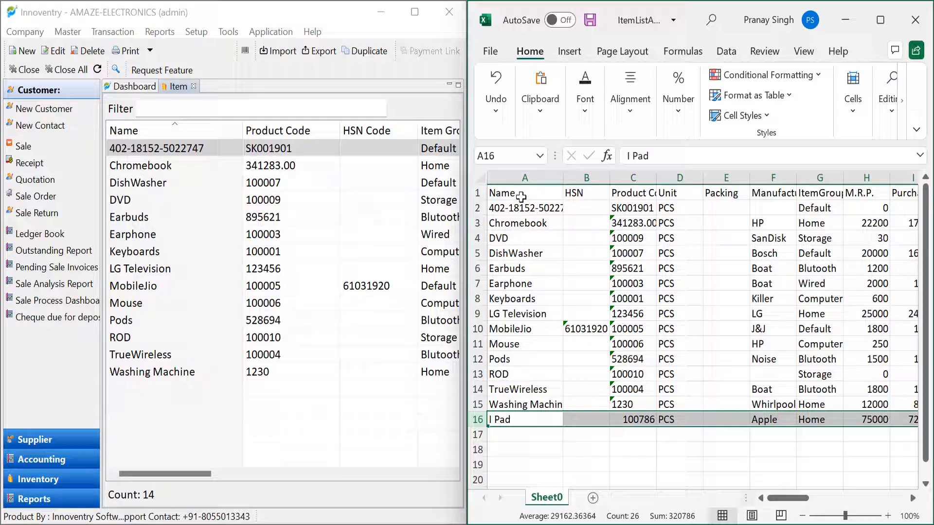
{"action": "mouse_move", "coordinate": [727, 192]}
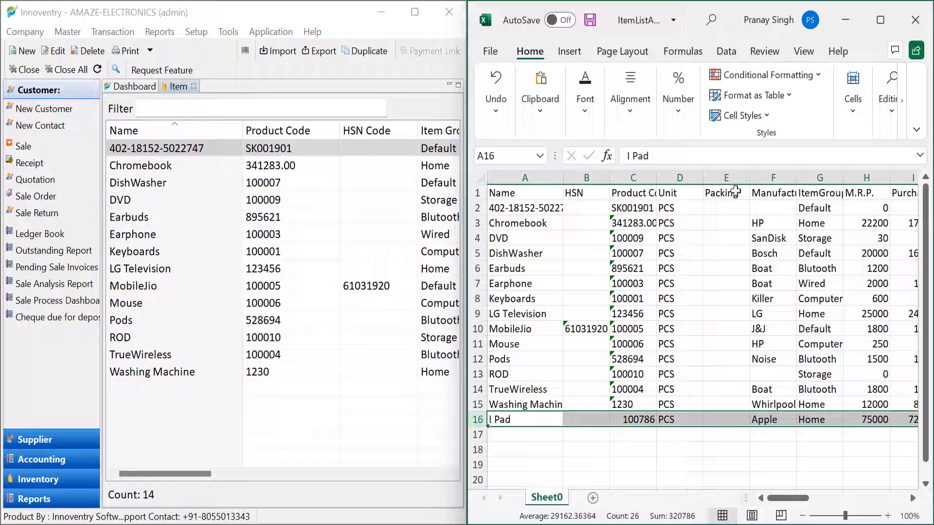
{"action": "mouse_move", "coordinate": [890, 191]}
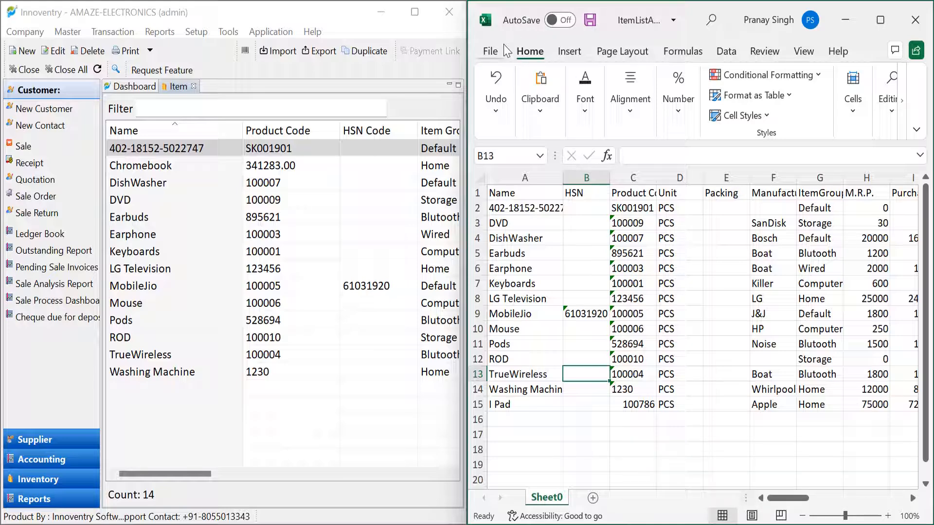
Save the edited workbook via File > Save.
{"action": "left_click", "coordinate": [489, 51]}
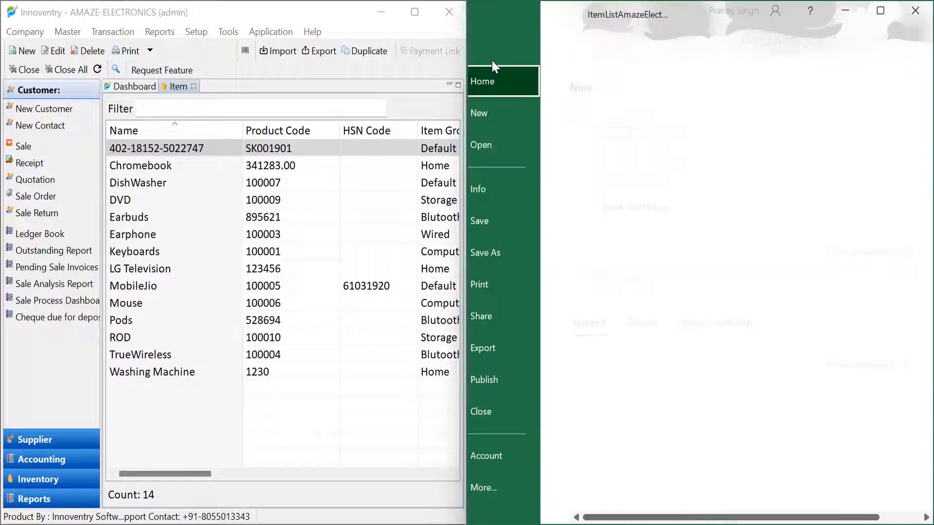
{"action": "left_click", "coordinate": [489, 52]}
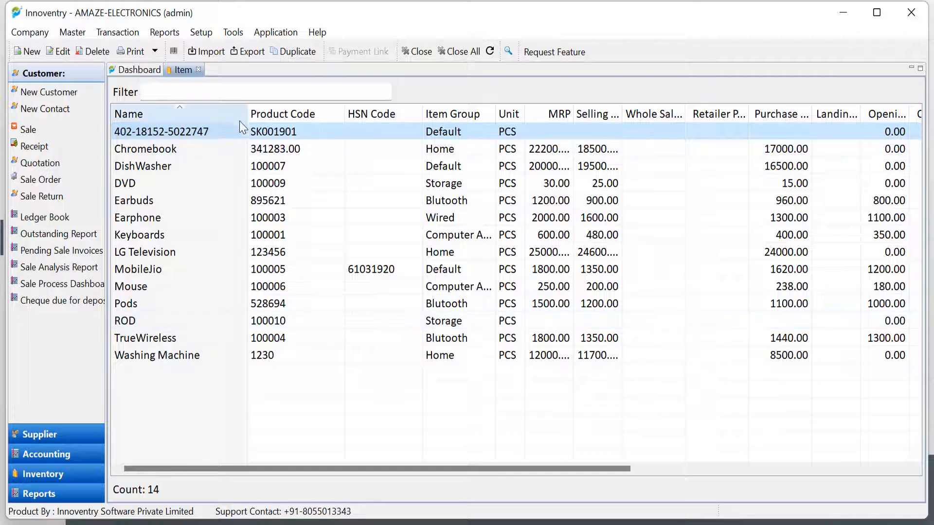
{"action": "mouse_move", "coordinate": [205, 51]}
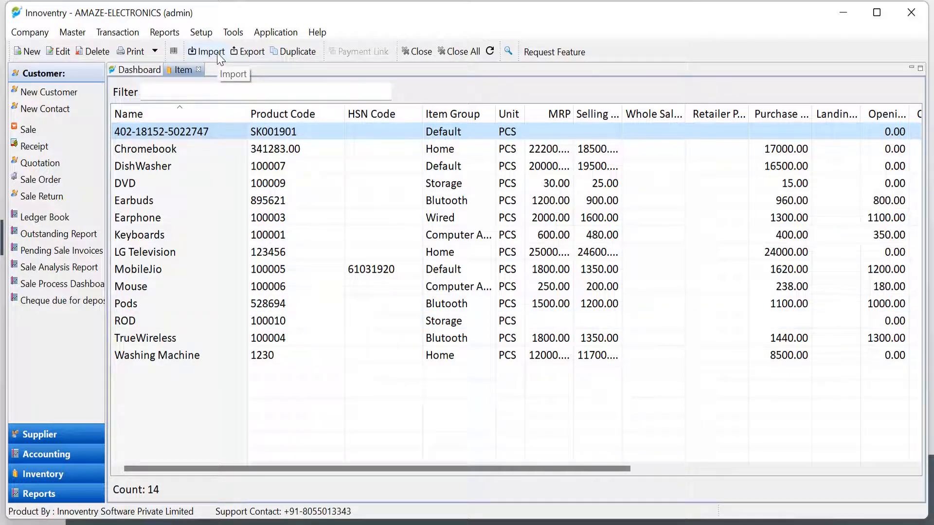
Import ItemListAmazeElectronics.xlsx back into Innoventry and acknowledge the Import Successful message.
{"action": "left_click", "coordinate": [207, 52]}
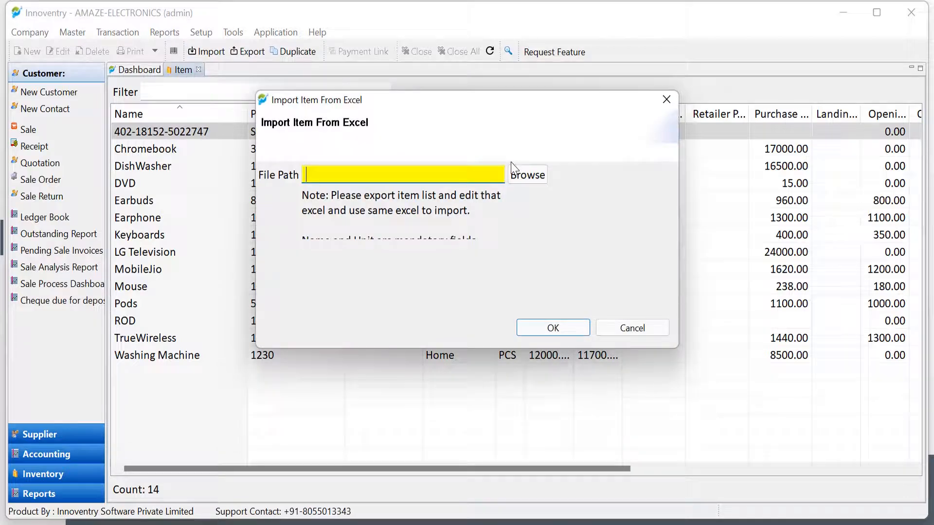
{"action": "left_click", "coordinate": [526, 174]}
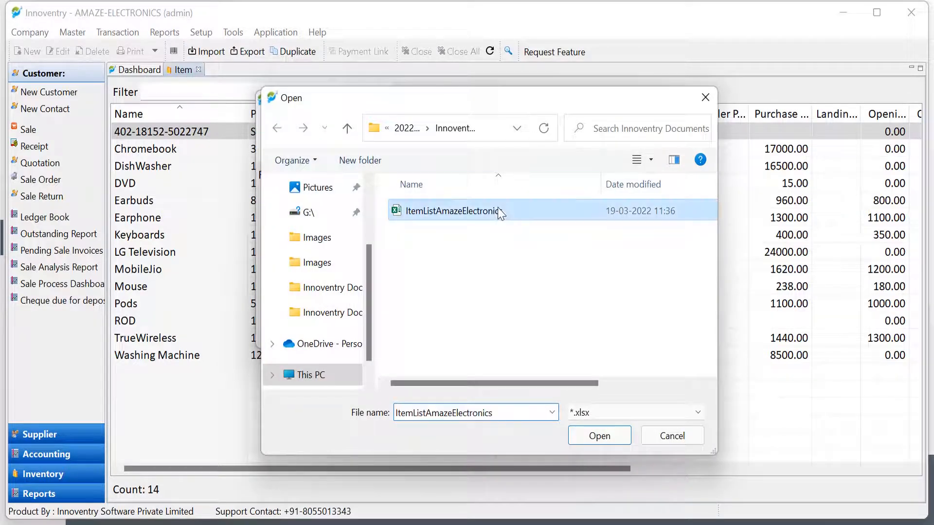
{"action": "left_click", "coordinate": [599, 436]}
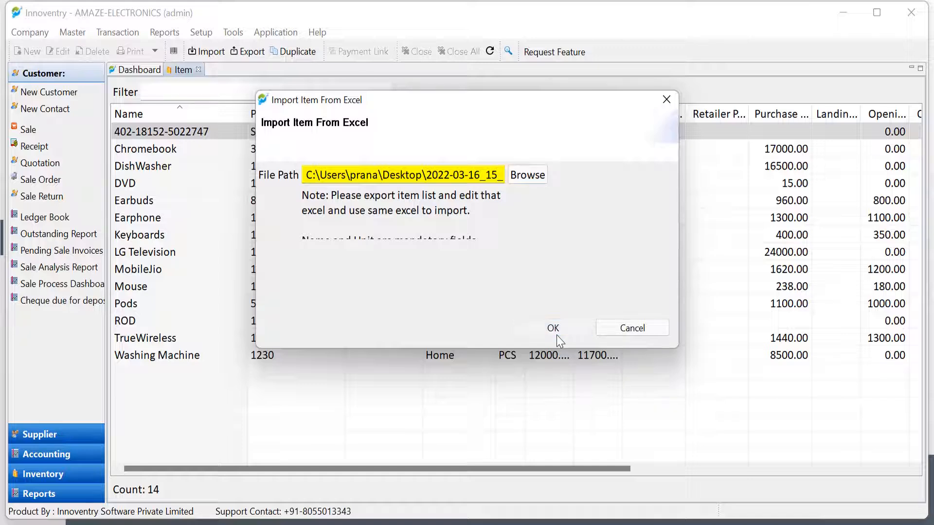
{"action": "left_click", "coordinate": [551, 328]}
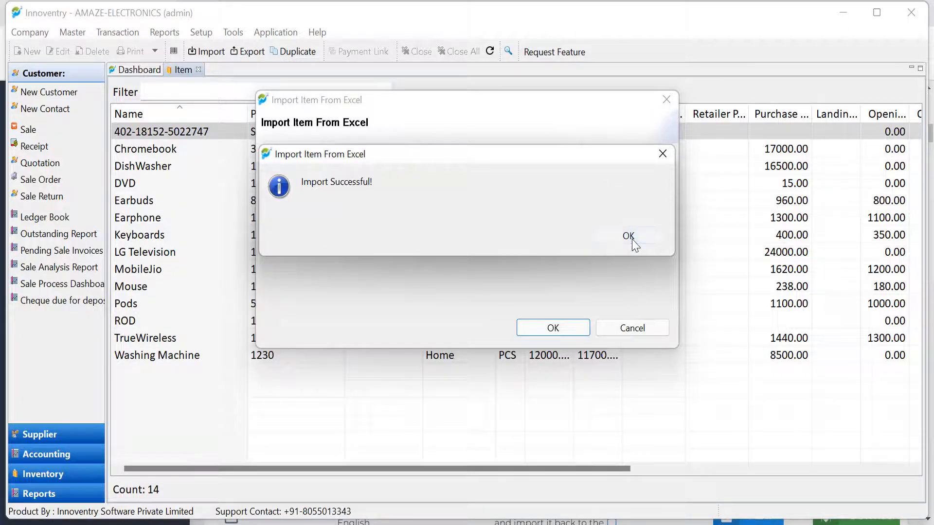
{"action": "left_click", "coordinate": [628, 235]}
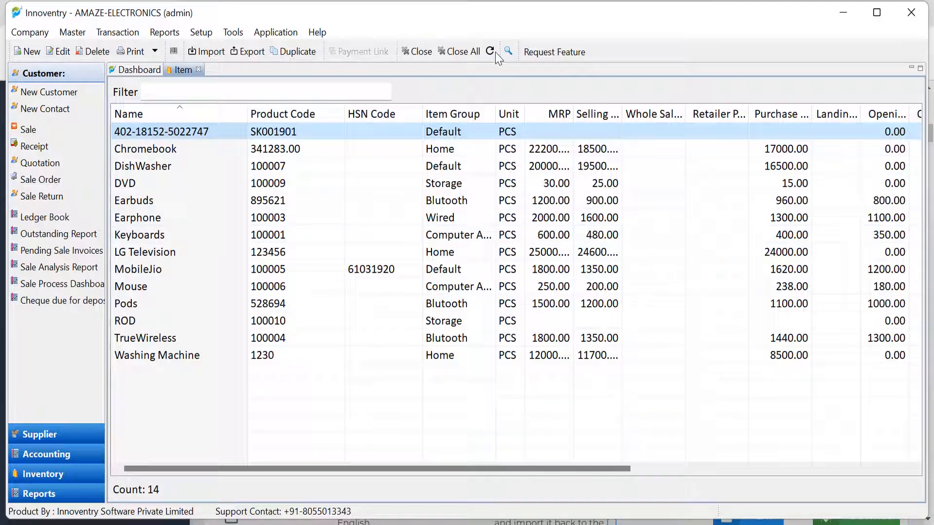